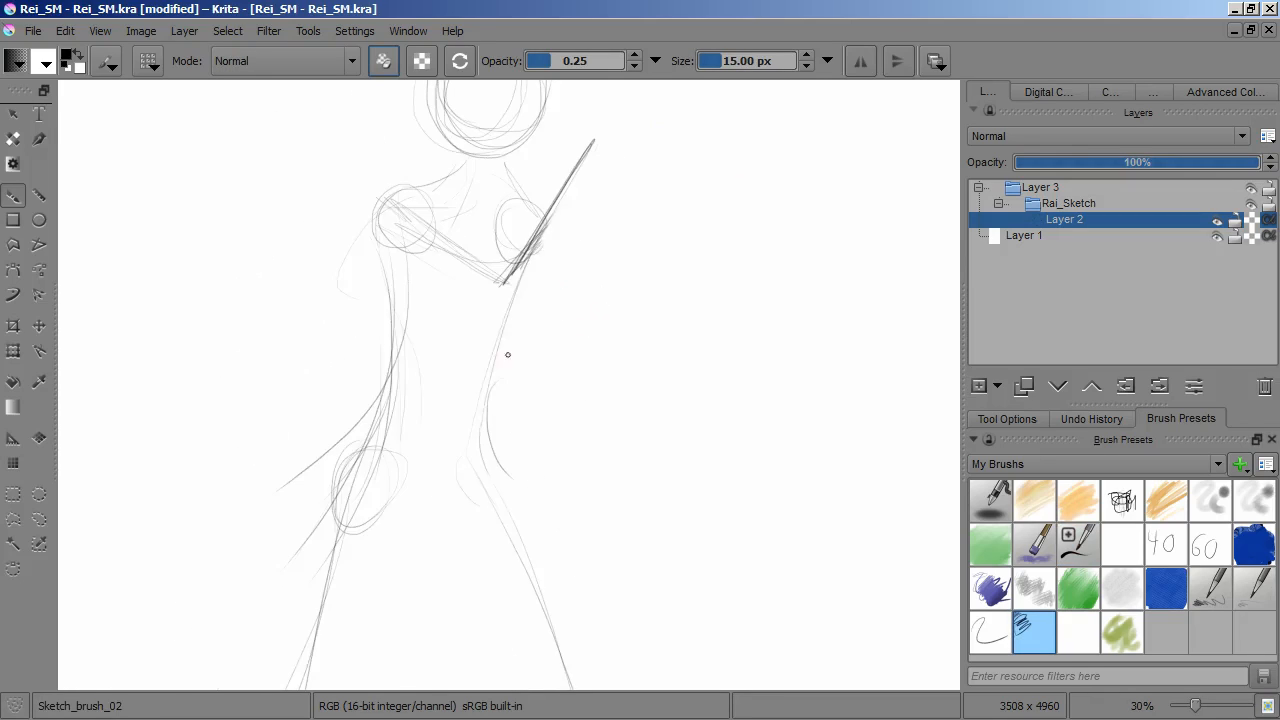
# Draw darker contours over the neck, torso, hips and raised arm, then save.
pyautogui.scroll(-3)
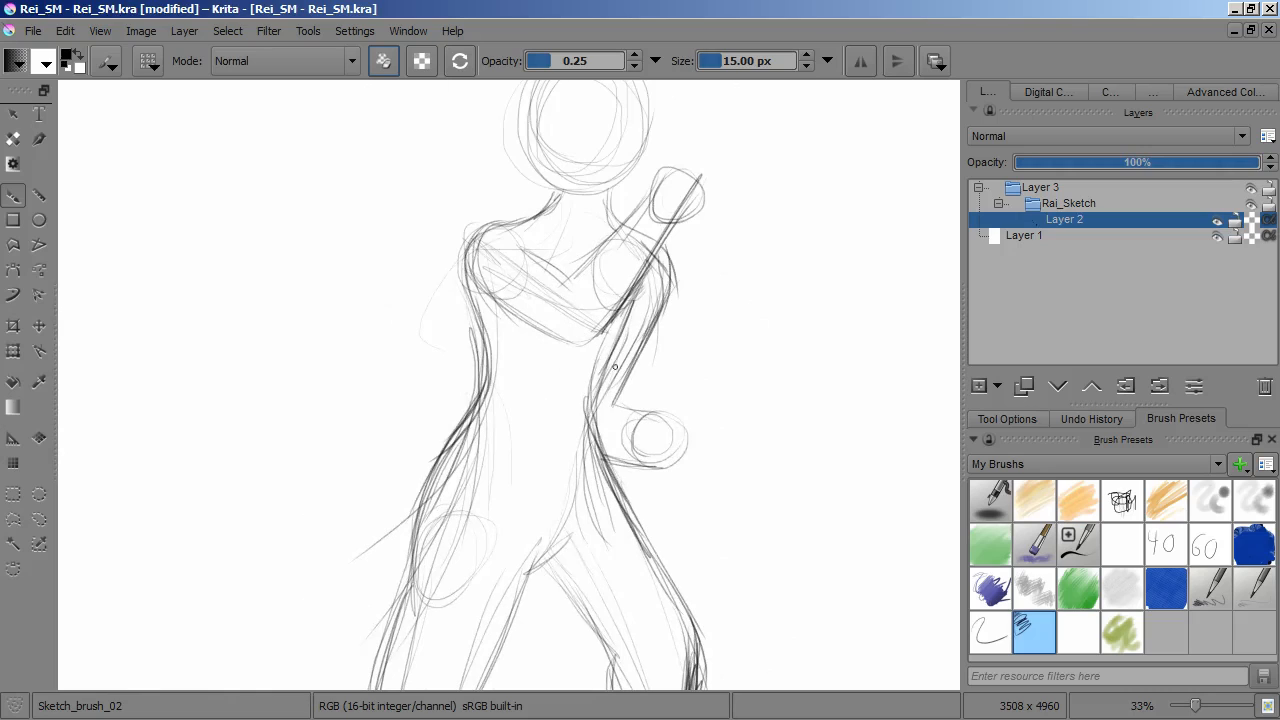
pyautogui.press('ctrl+s')
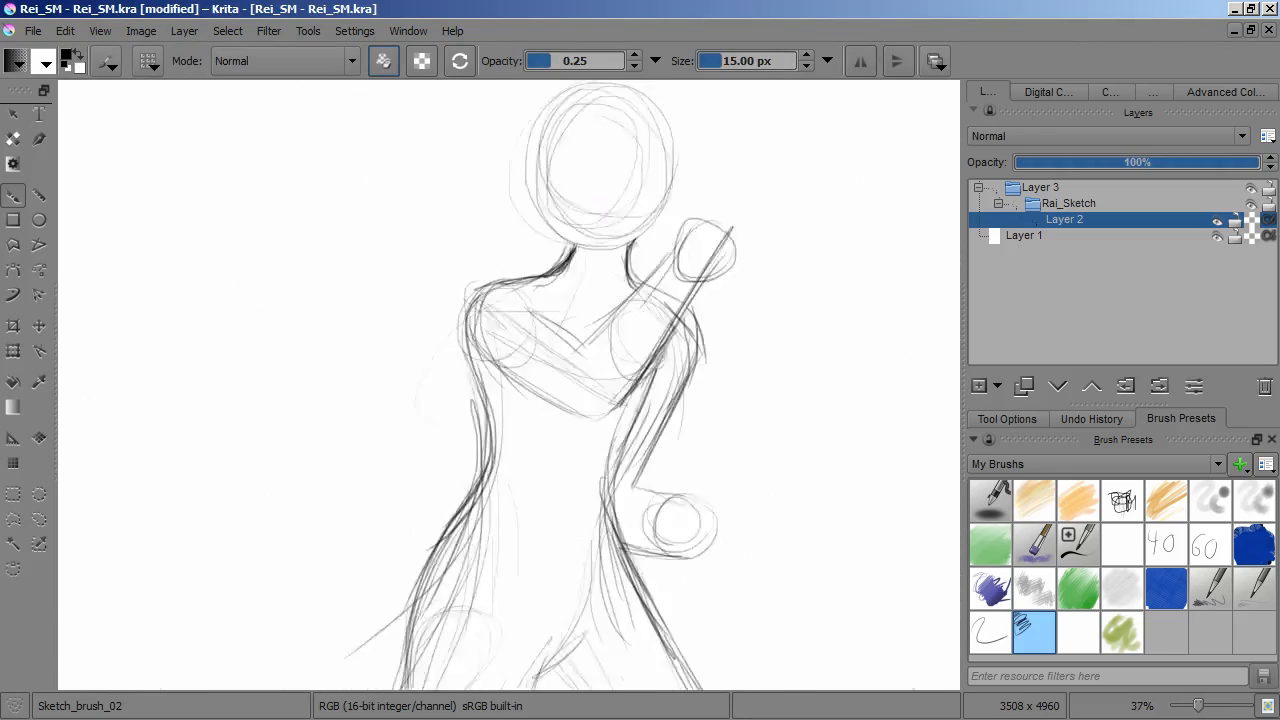
# Zoom in and sketch the raised hand's fingers on Layers 5–8.
pyautogui.scroll(-3)
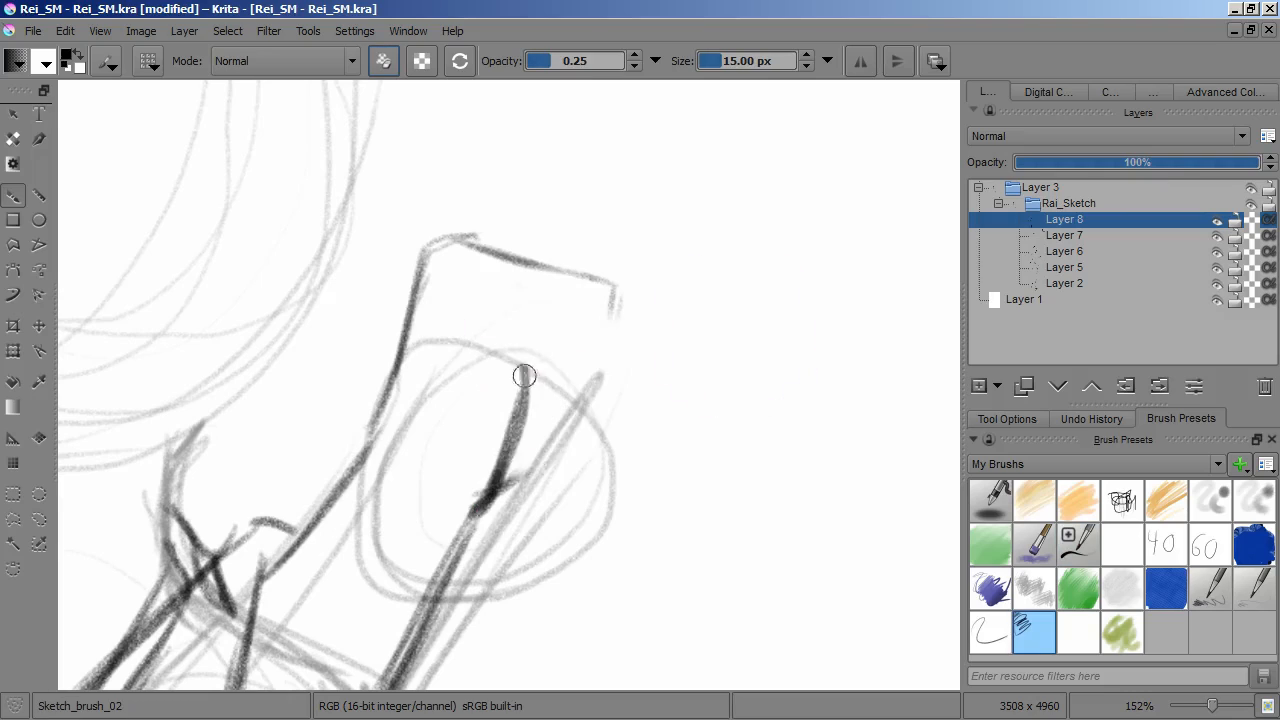
# Erase a stray stroke beside the hand using Ink_brush_25 in Erase mode.
pyautogui.click(1077, 544)
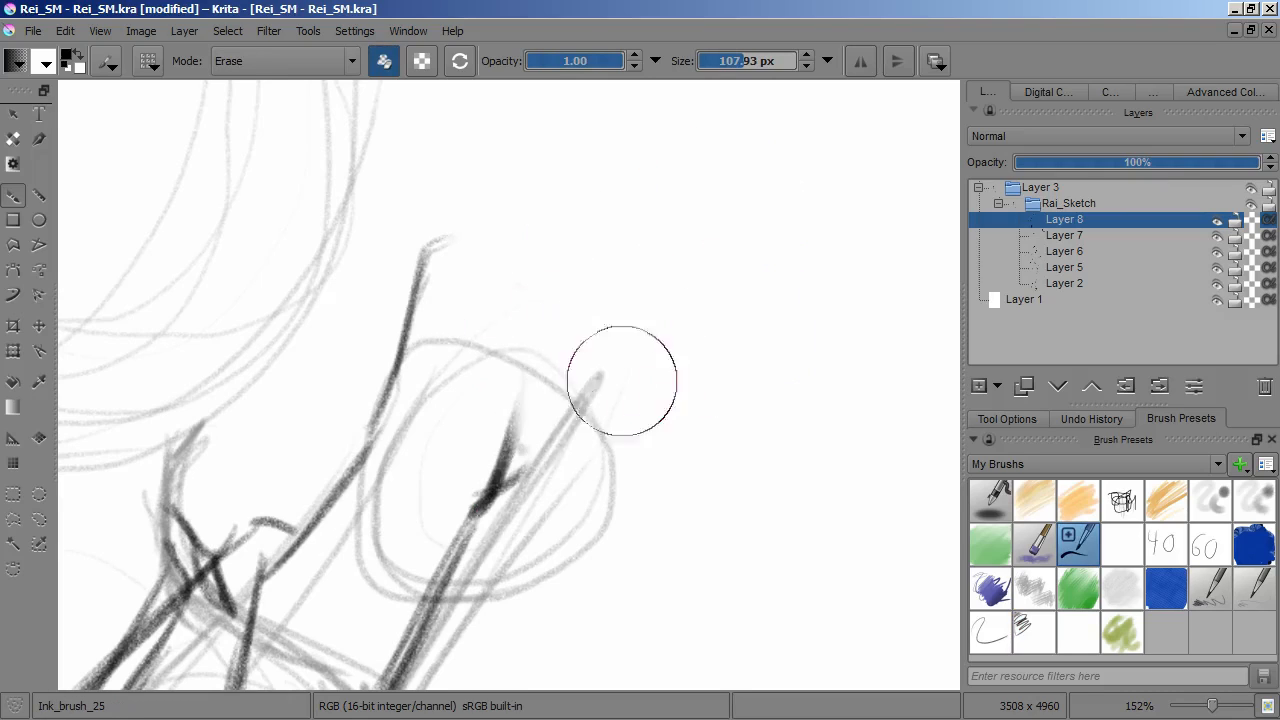
pyautogui.click(1033, 630)
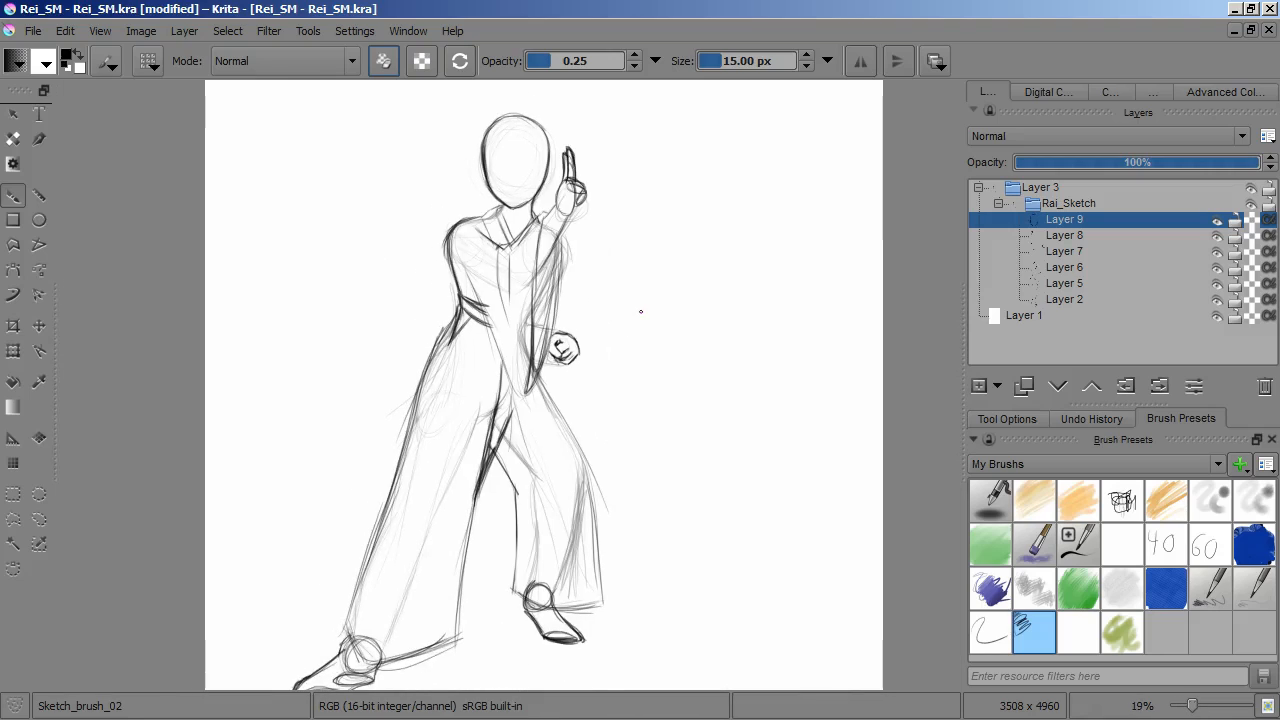
# Add a face layer and sketch eyes, nose, mouth and ear inside the head.
pyautogui.click(973, 386)
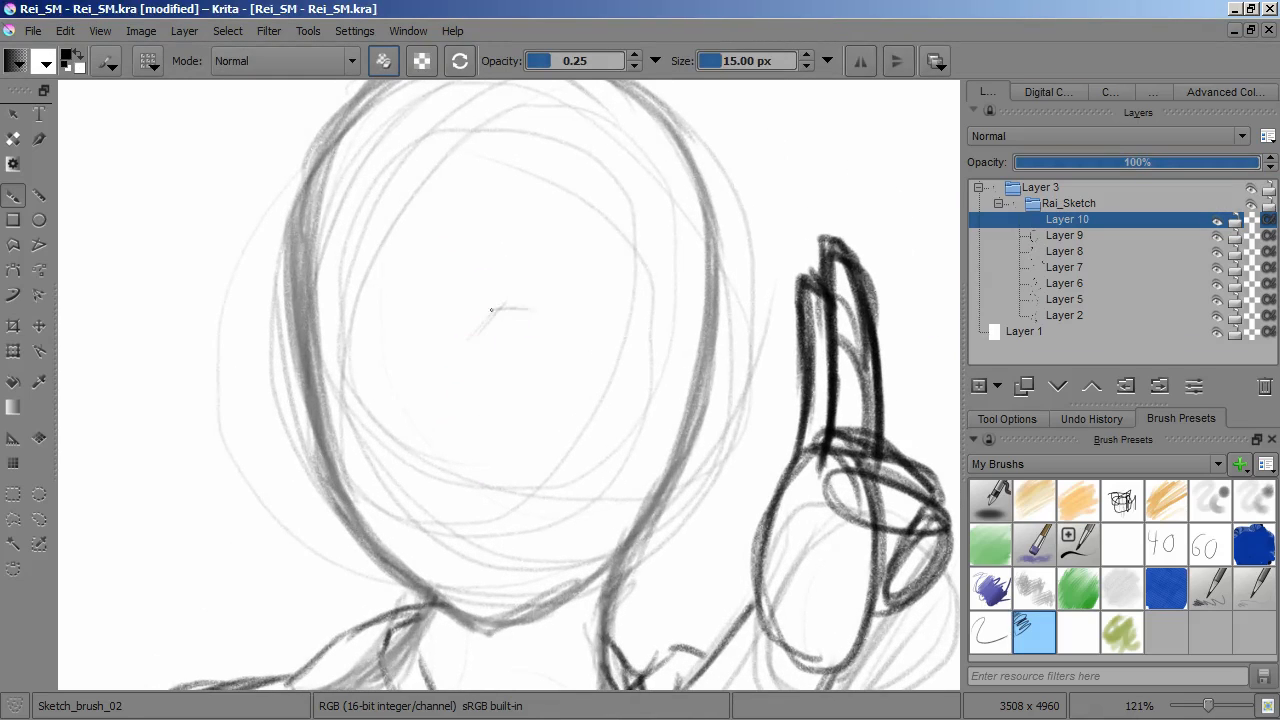
pyautogui.moveTo(480, 320); pyautogui.dragTo(580, 340)
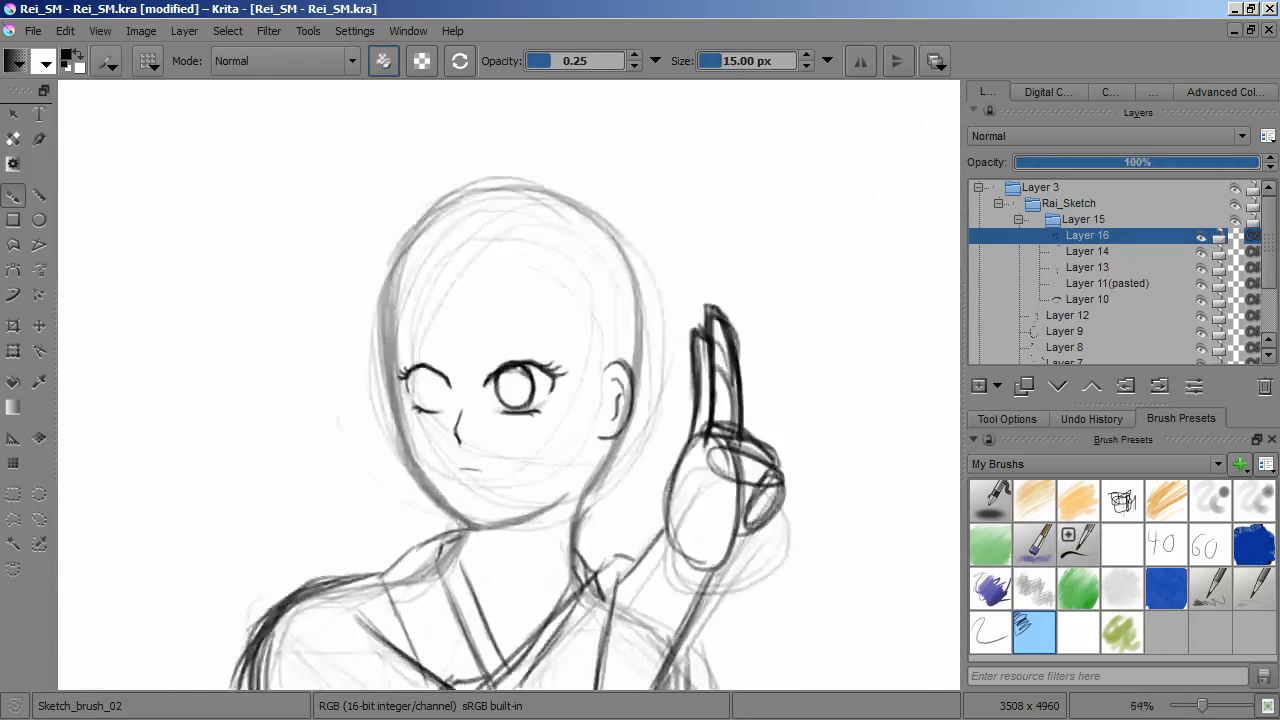
# Sketch open eyes, eyebrows, and the hairline with bangs on Layers 17–20.
pyautogui.scroll(-3)
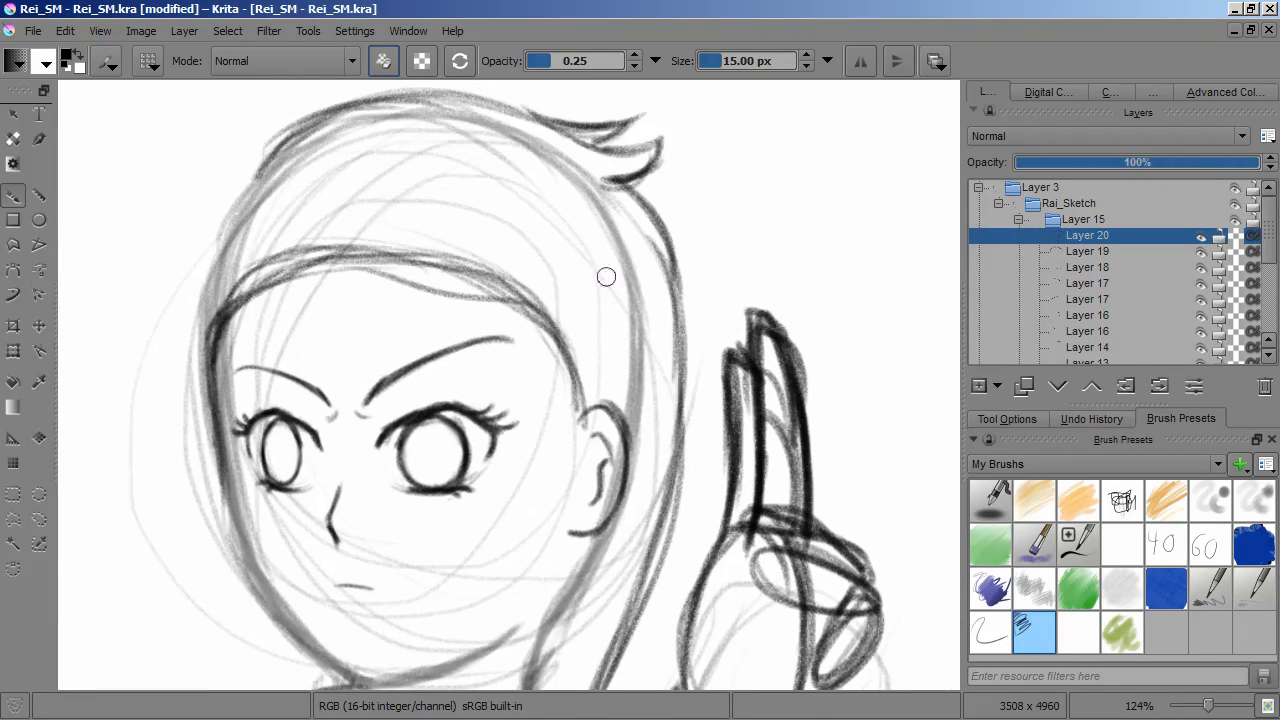
# Draw bangs and long side hair strands, and darken the neck and collar lines.
pyautogui.moveTo(607, 277); pyautogui.dragTo(630, 490)
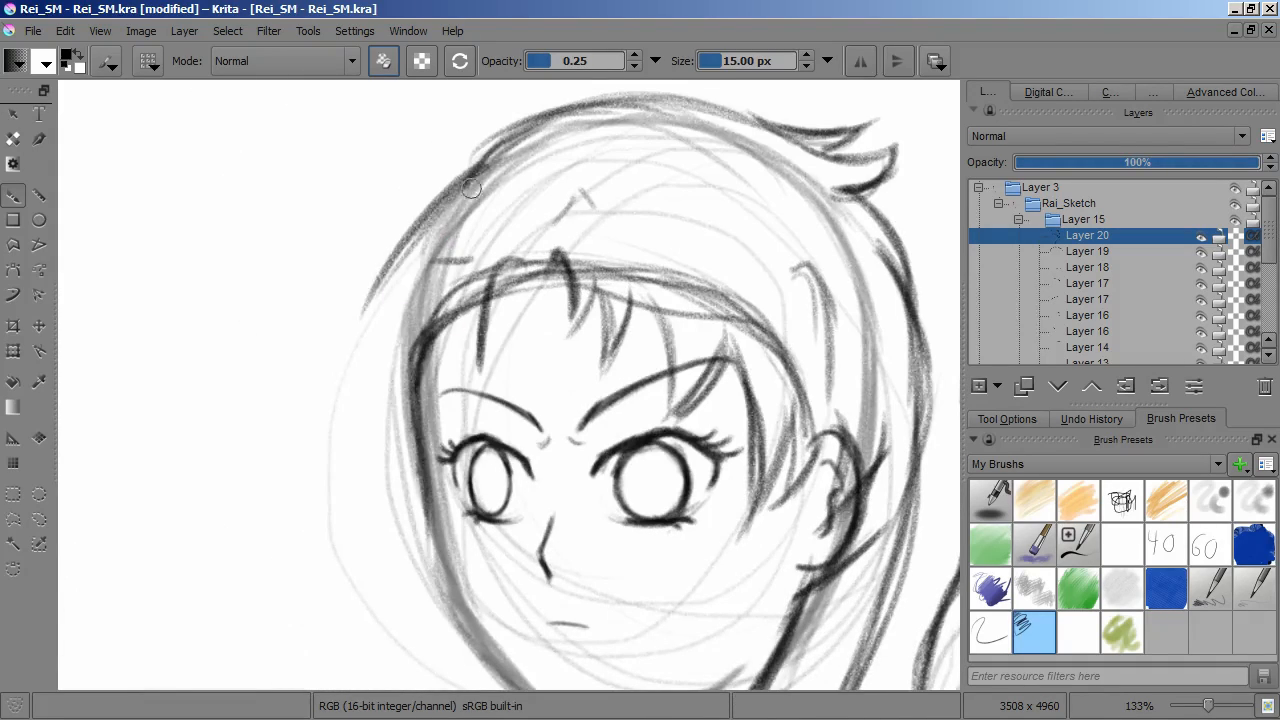
pyautogui.scroll(-3)
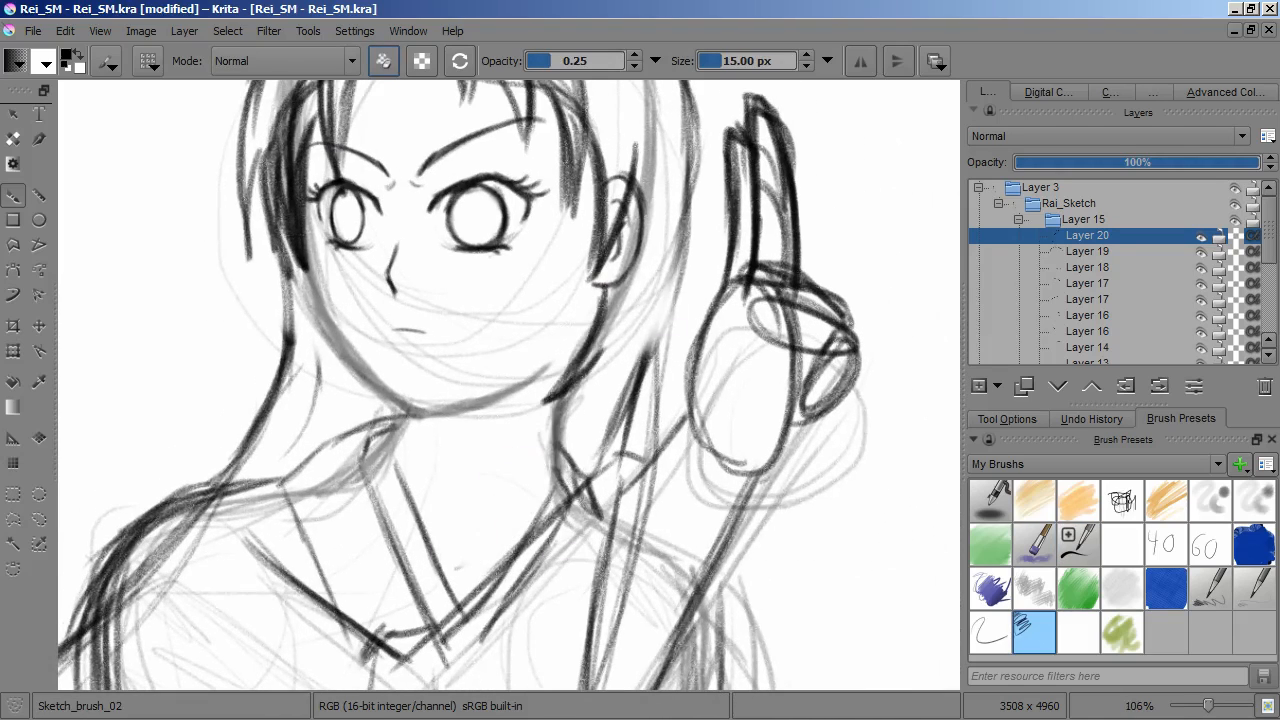
pyautogui.scroll(-3)
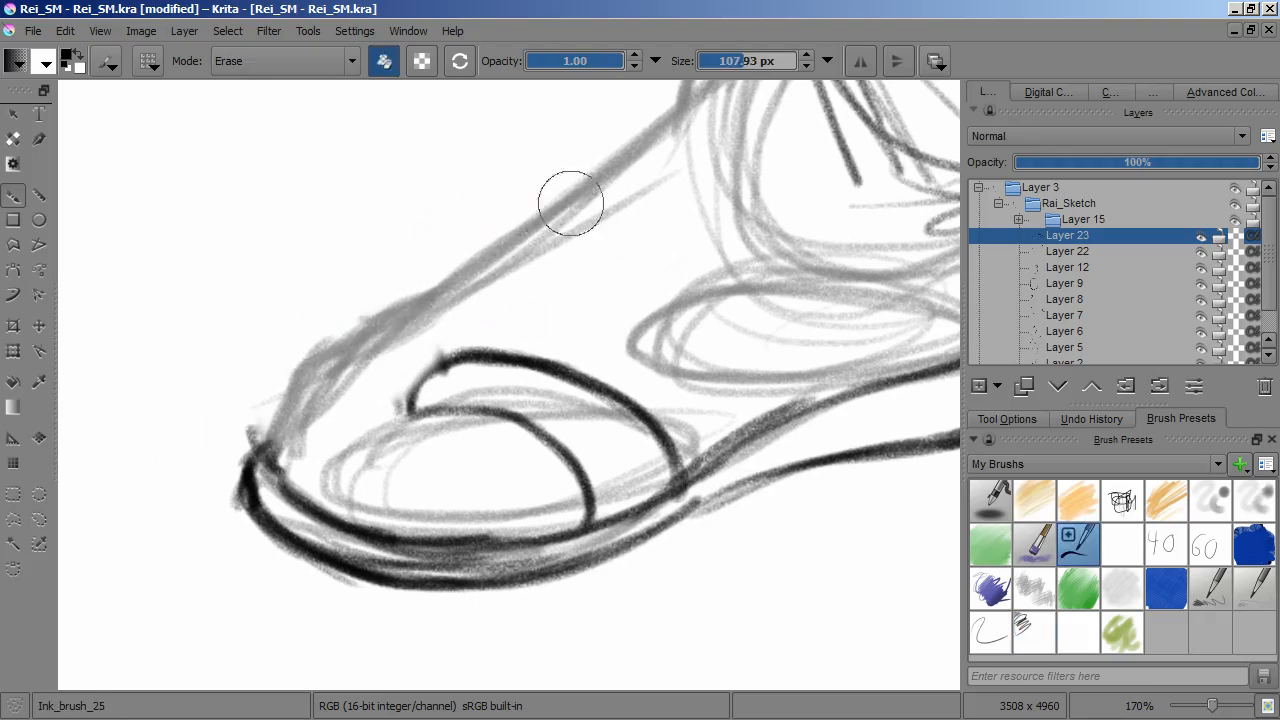
# Erase stray sketch lines around the sandalled foot's toes.
pyautogui.click(1034, 630)
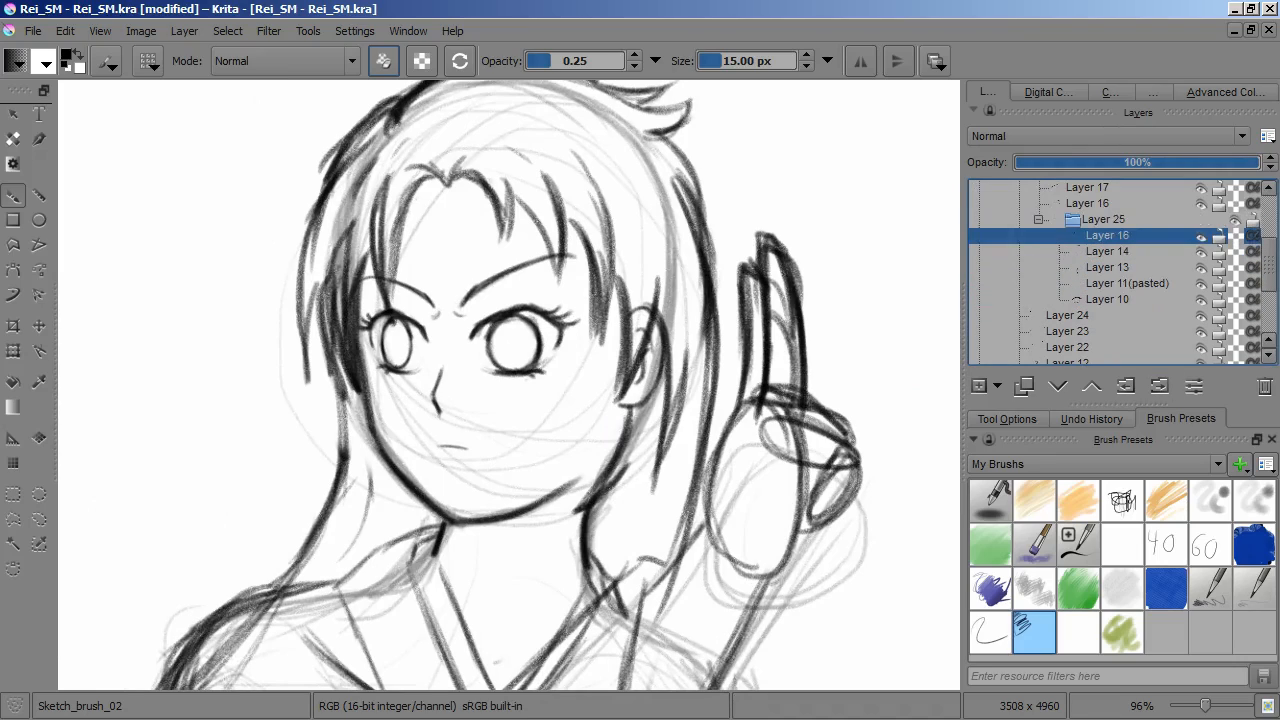
# Filter the sketch layers red and add a new grouped layer for inking.
pyautogui.click(1101, 219)
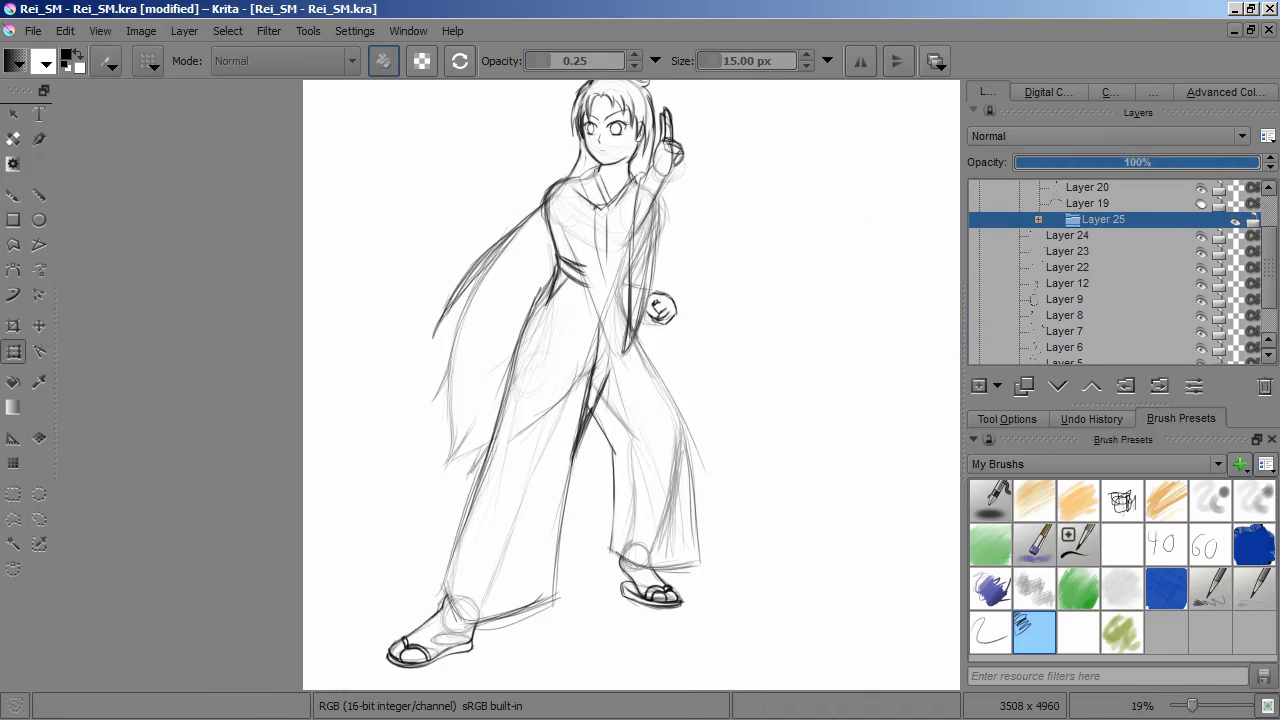
pyautogui.click(980, 387)
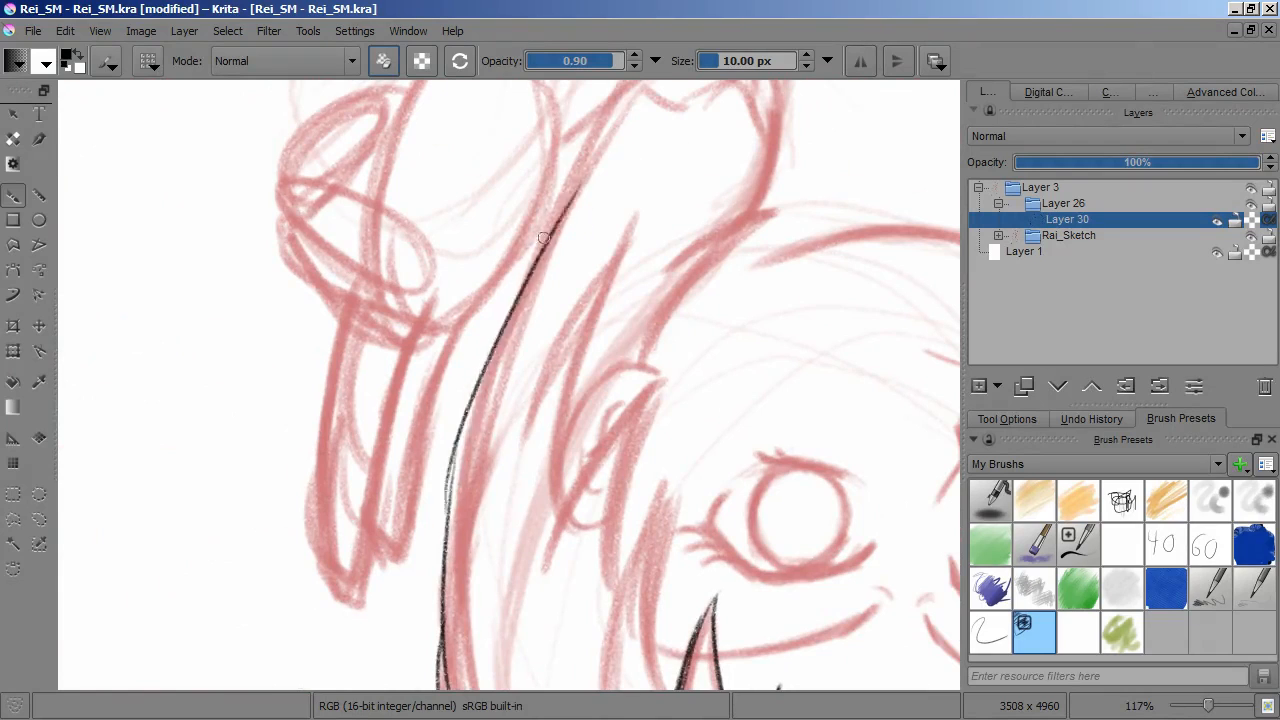
# Add ink layers and trace the eye, eyelashes and brows in black.
pyautogui.click(1091, 418)
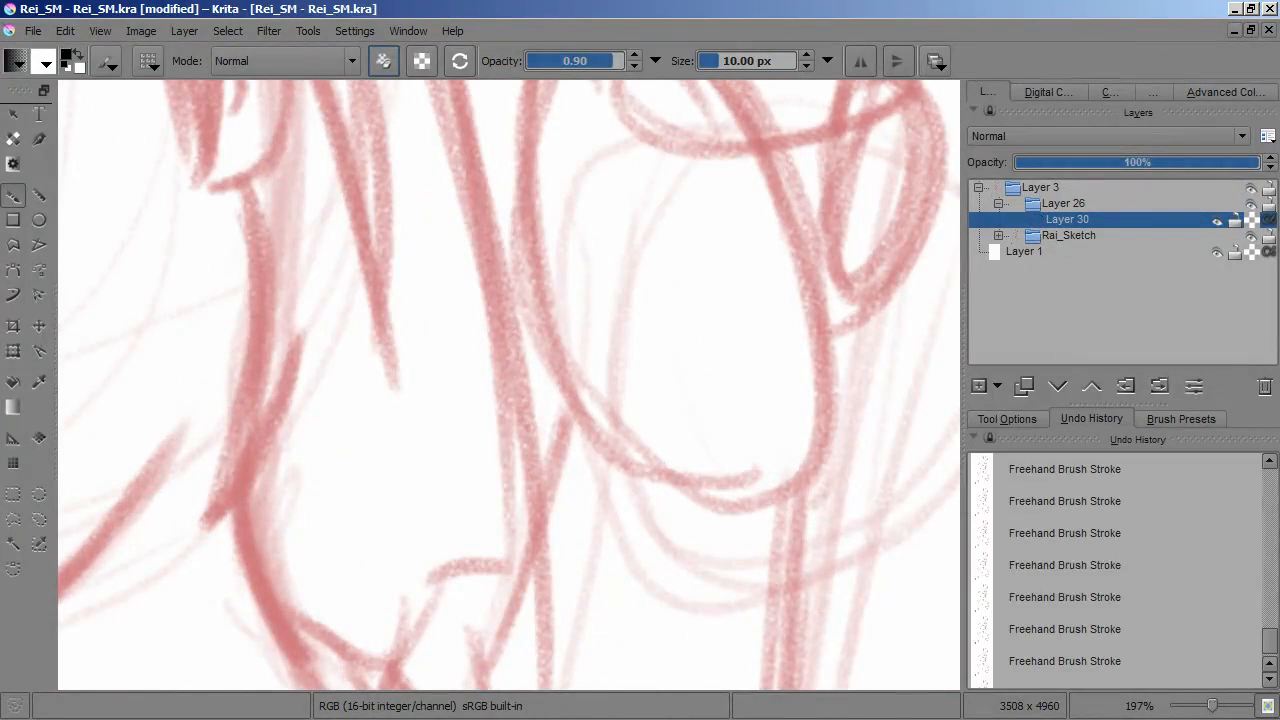
pyautogui.click(1180, 418)
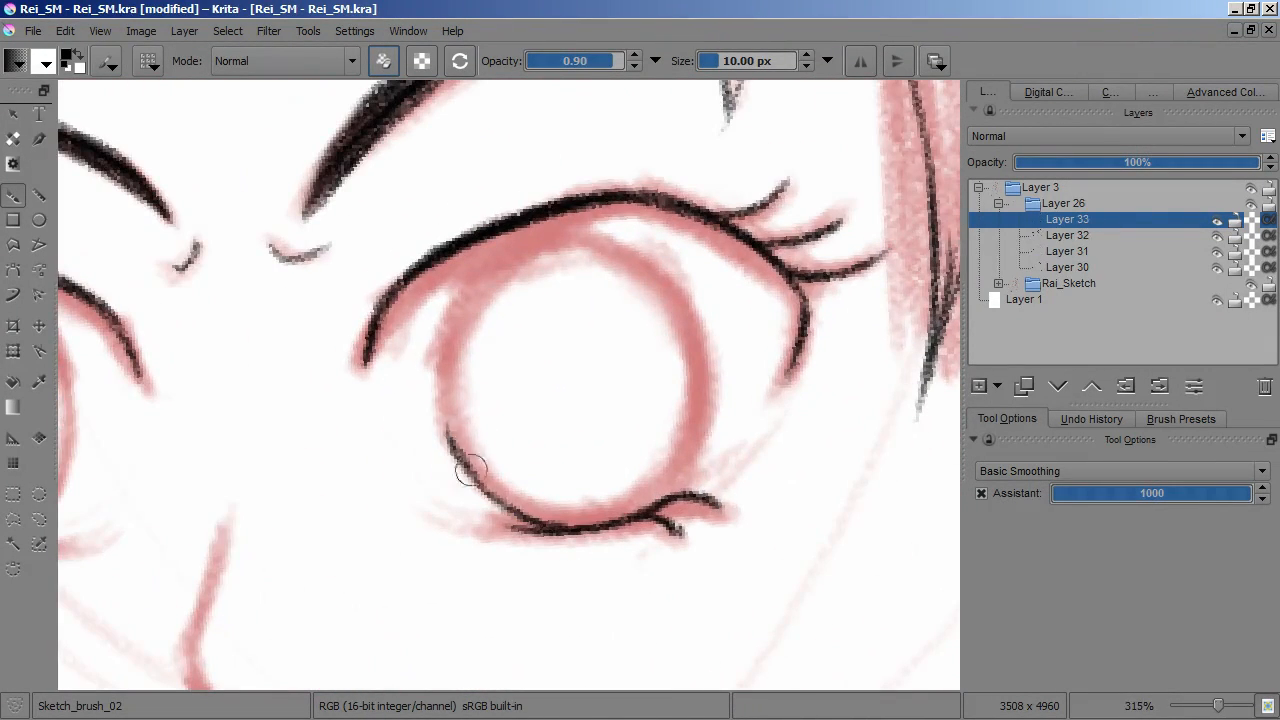
# Trace the jawline and face contour in black ink, then add another layer.
pyautogui.moveTo(470, 470); pyautogui.dragTo(560, 250)
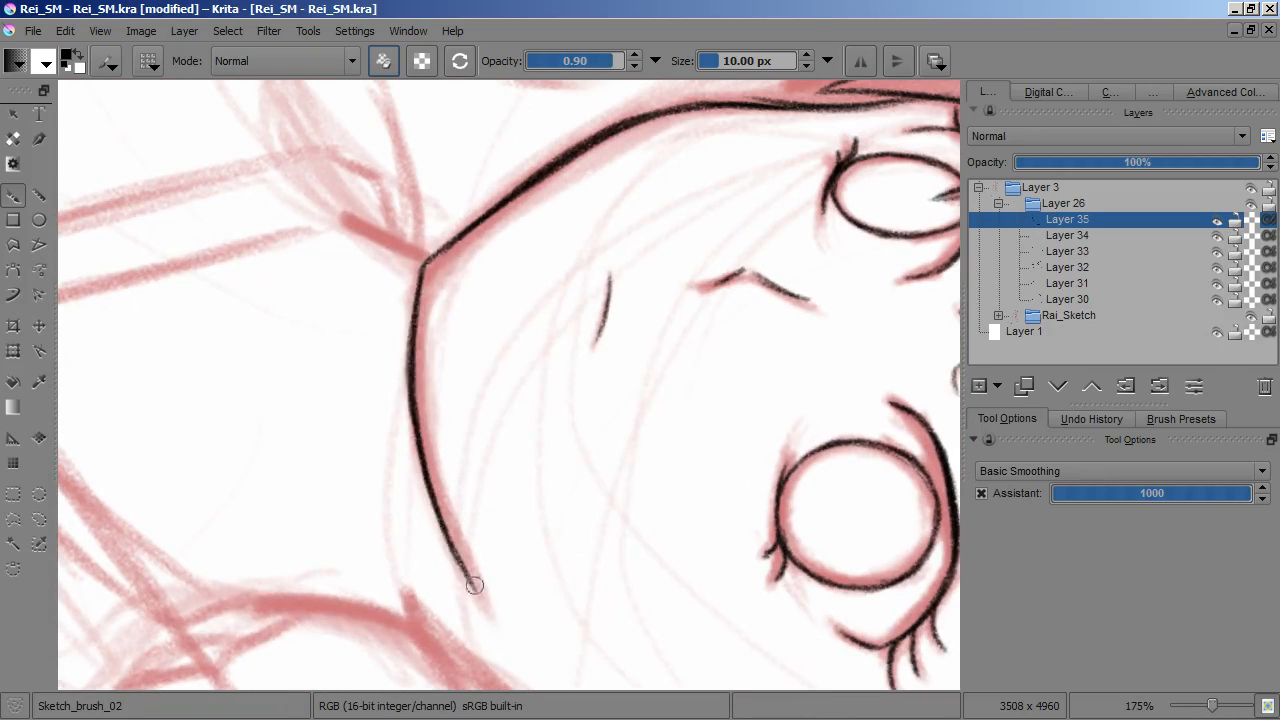
pyautogui.click(1067, 299)
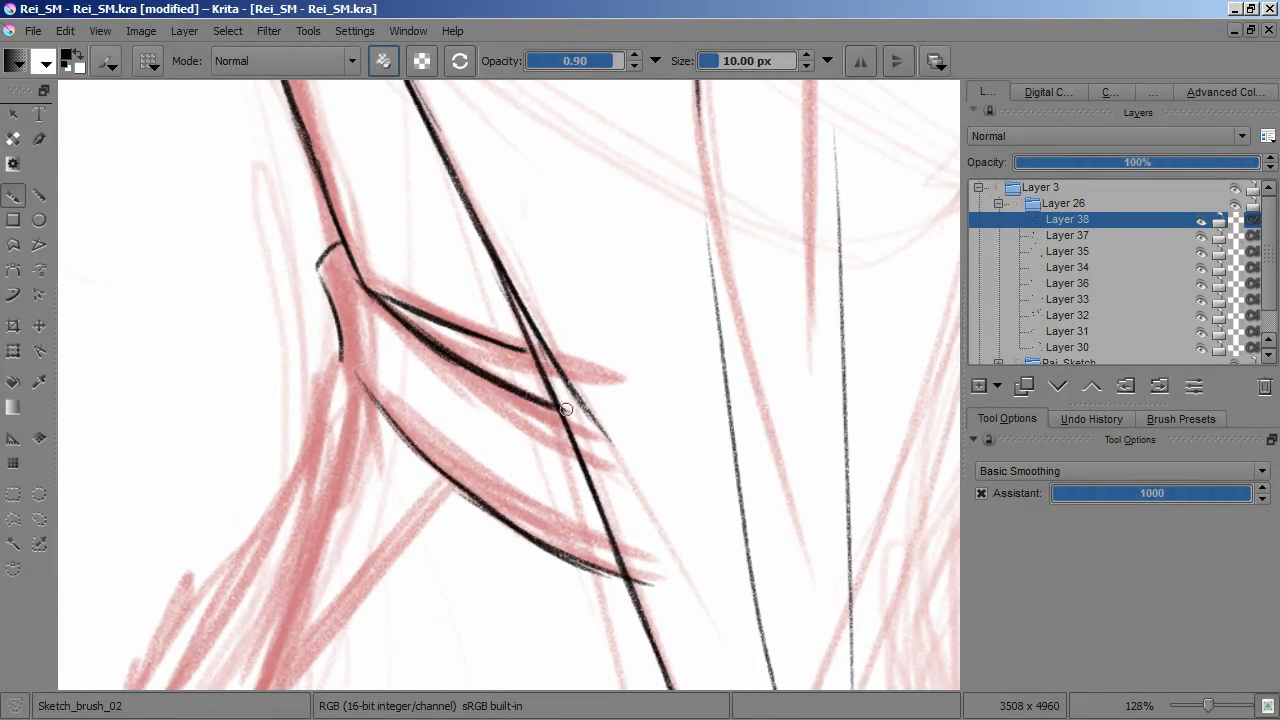
# Scroll the canvas while tracing the looping form in black on three new ink layers.
pyautogui.scroll(-3)
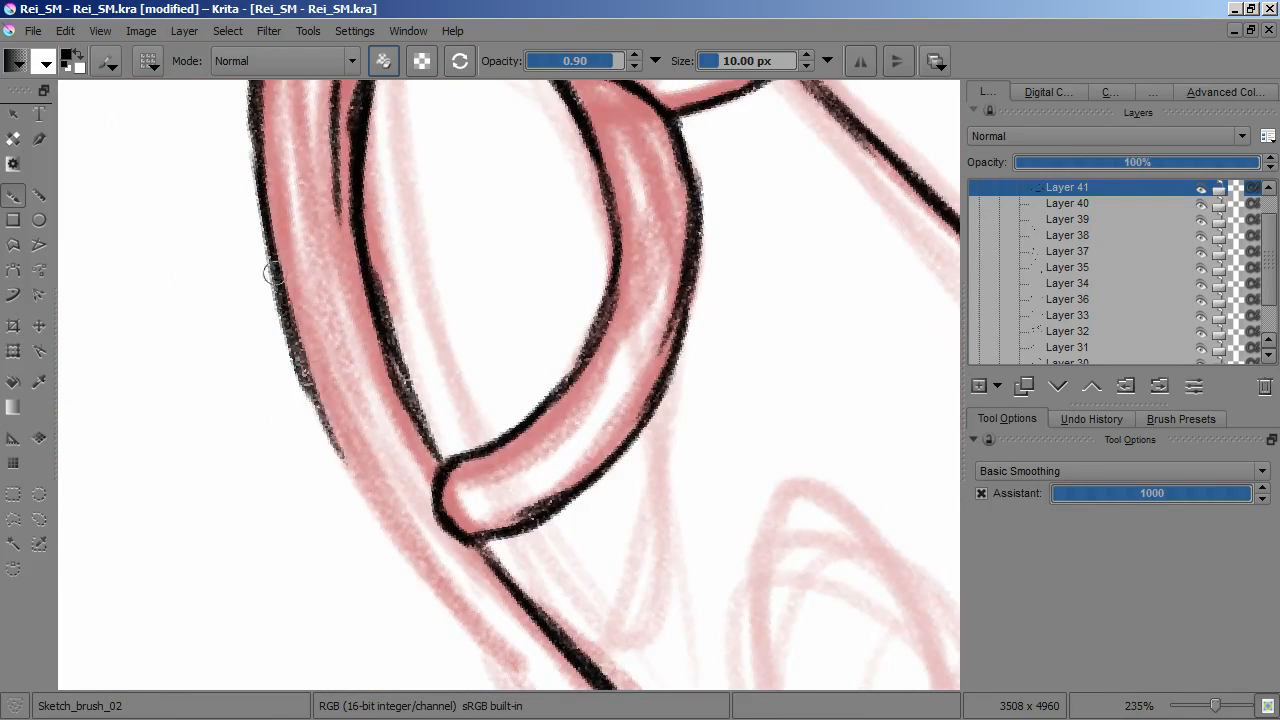
# Display the finished lineart of the face and raised hand, then enter '/commissions' on the closing card.
pyautogui.scroll(-3)
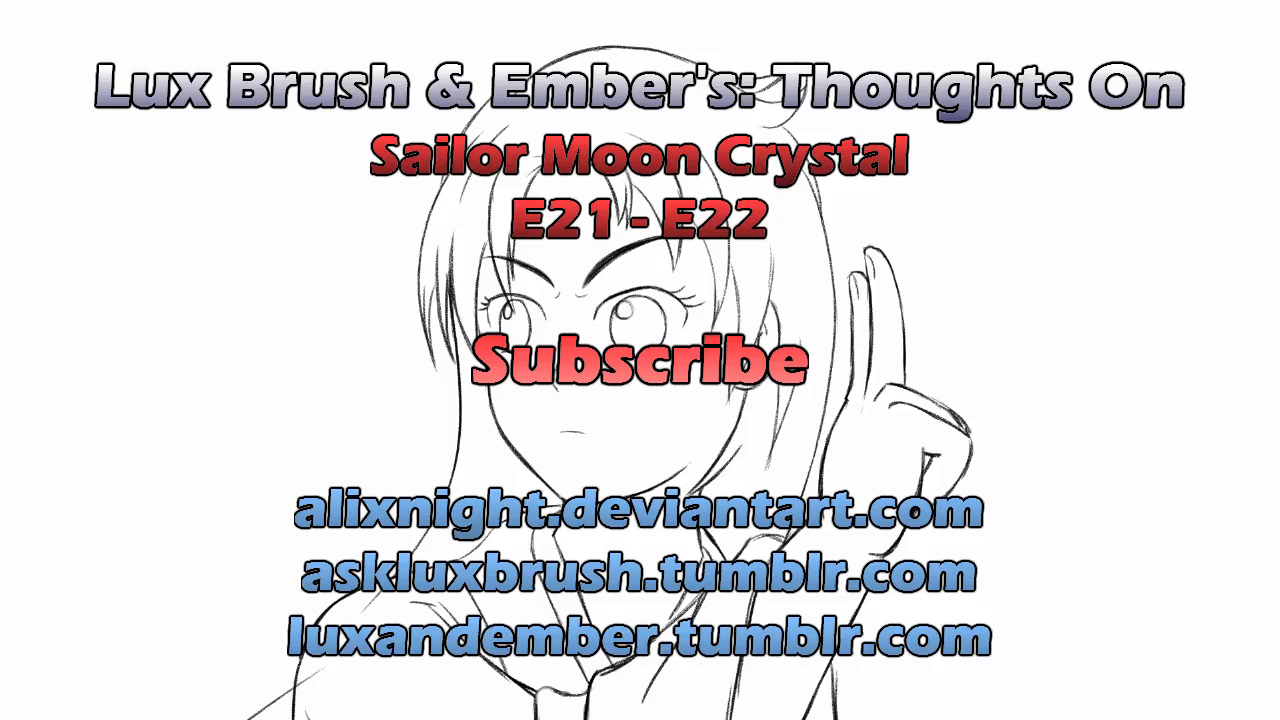
pyautogui.write('/commissions')
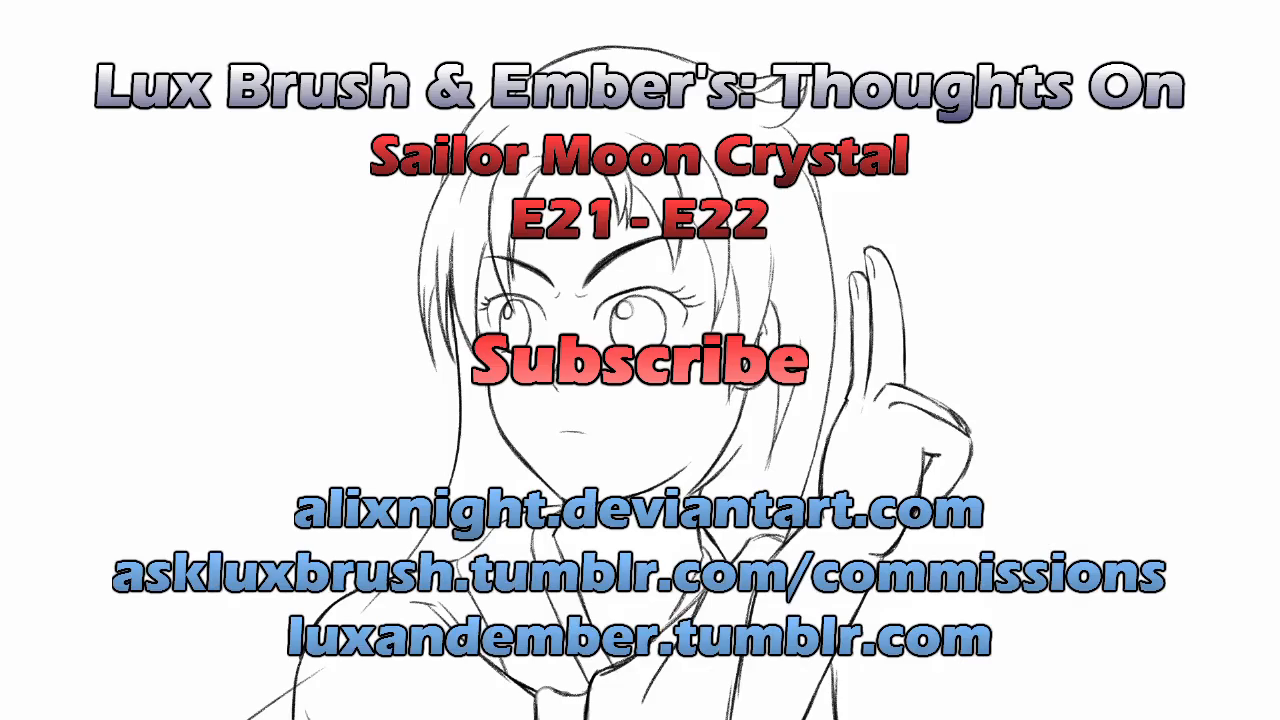